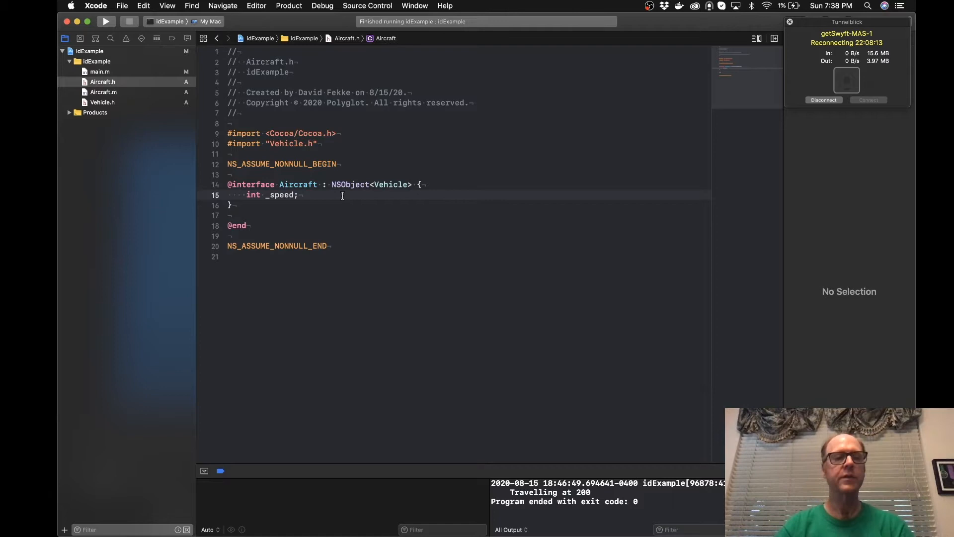
Open Aircraft.h and add two blank lines below the instance variables.
{"action": "left_click", "coordinate": [103, 92]}
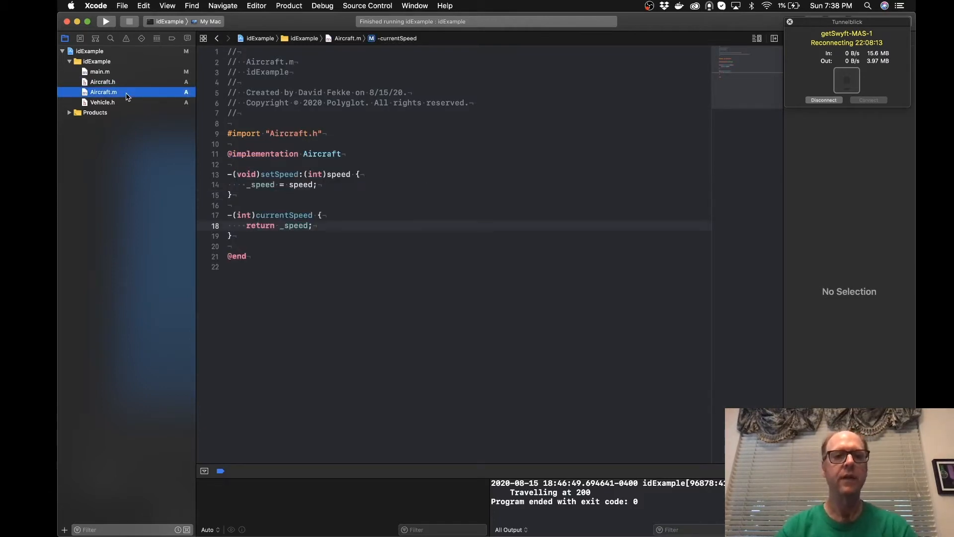
{"action": "mouse_move", "coordinate": [317, 176]}
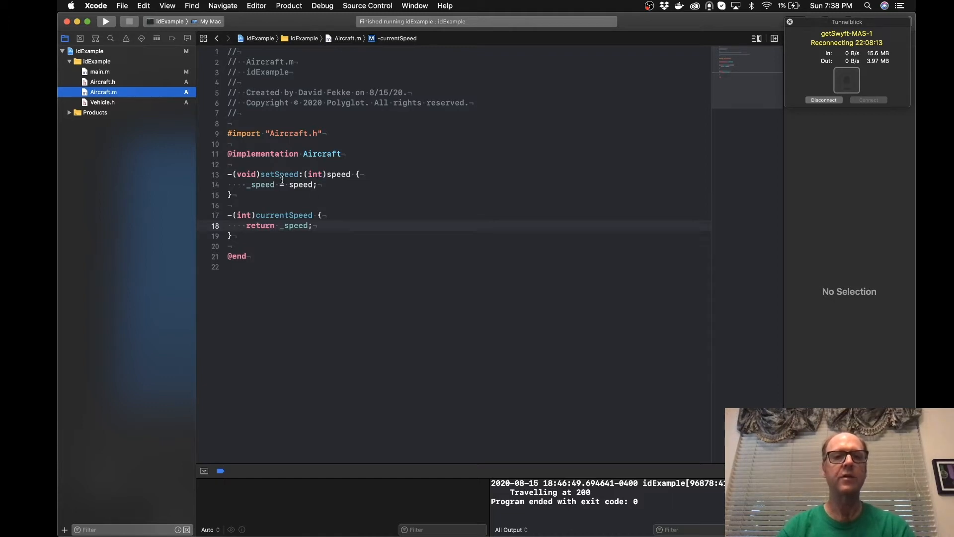
{"action": "mouse_move", "coordinate": [133, 83]}
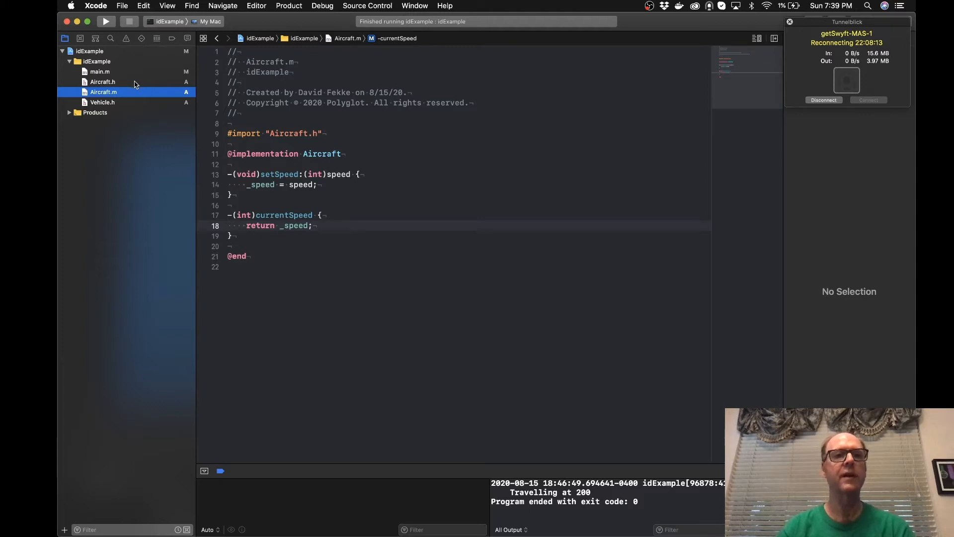
{"action": "left_click", "coordinate": [103, 82]}
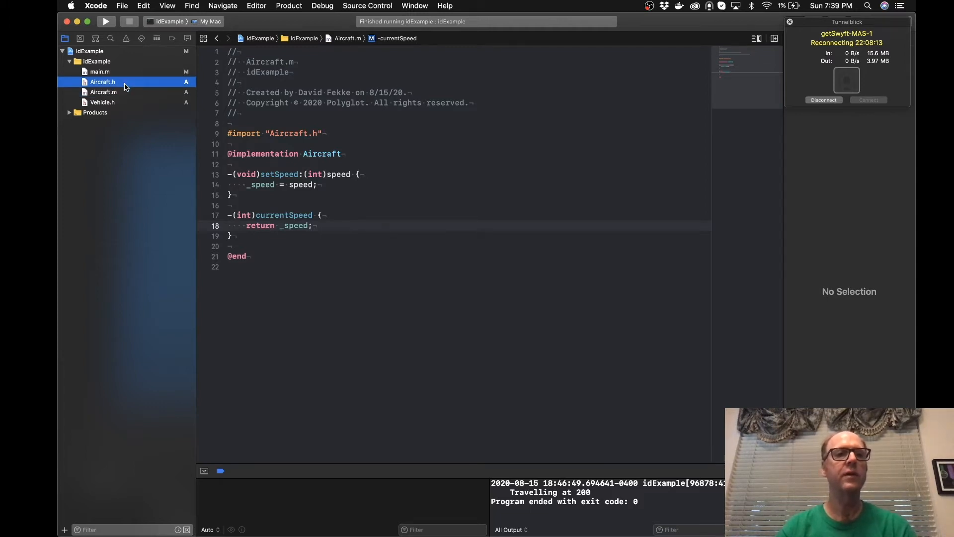
{"action": "left_click", "coordinate": [102, 82]}
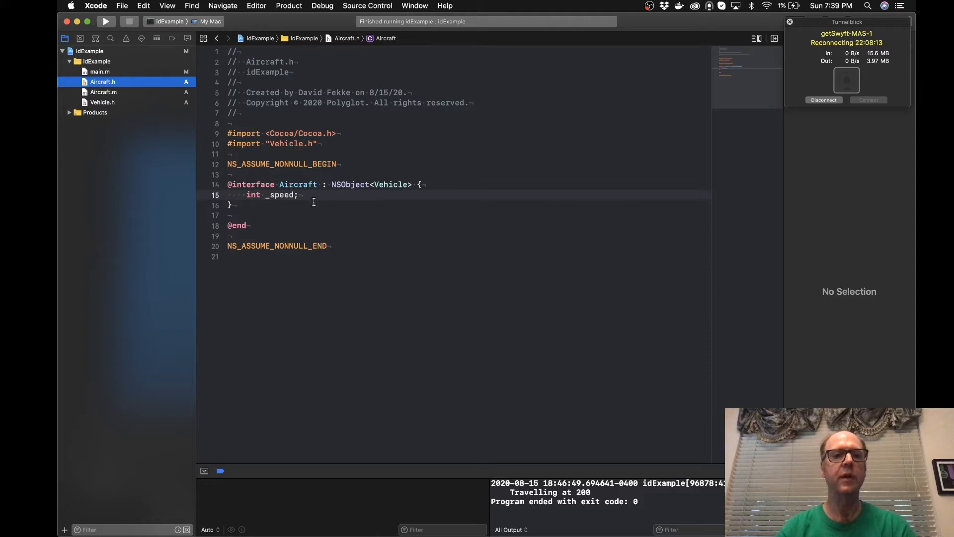
{"action": "key", "text": "Return"}
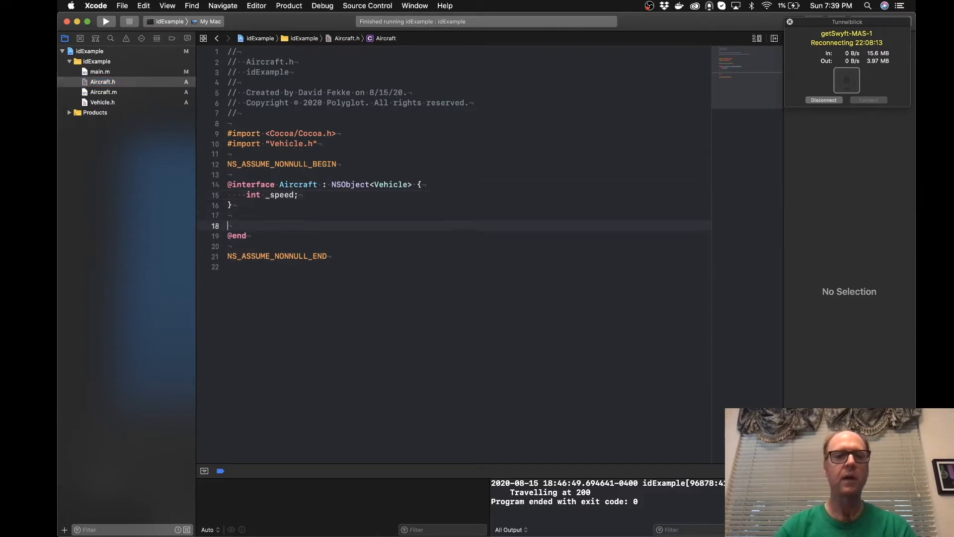
{"action": "key", "text": "return"}
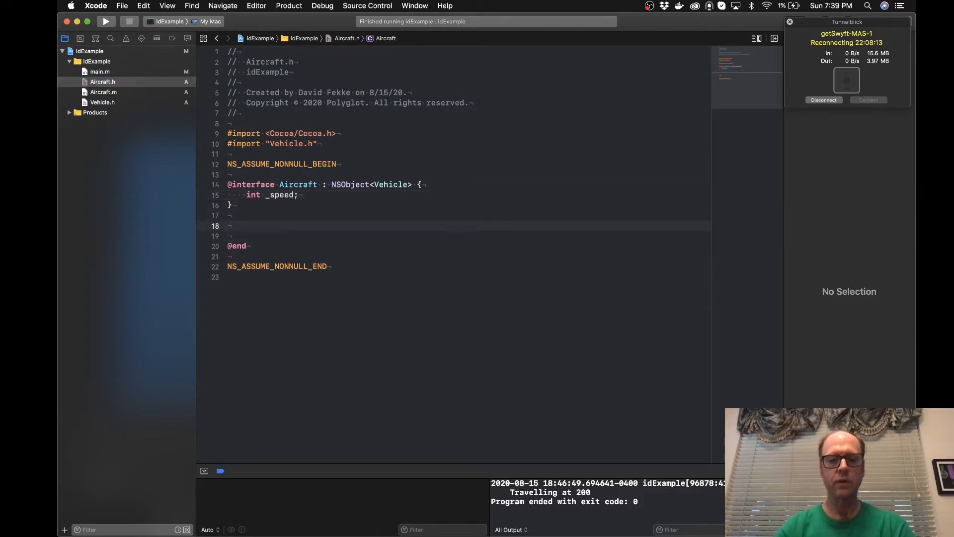
{"action": "type", "text": "@pro"}
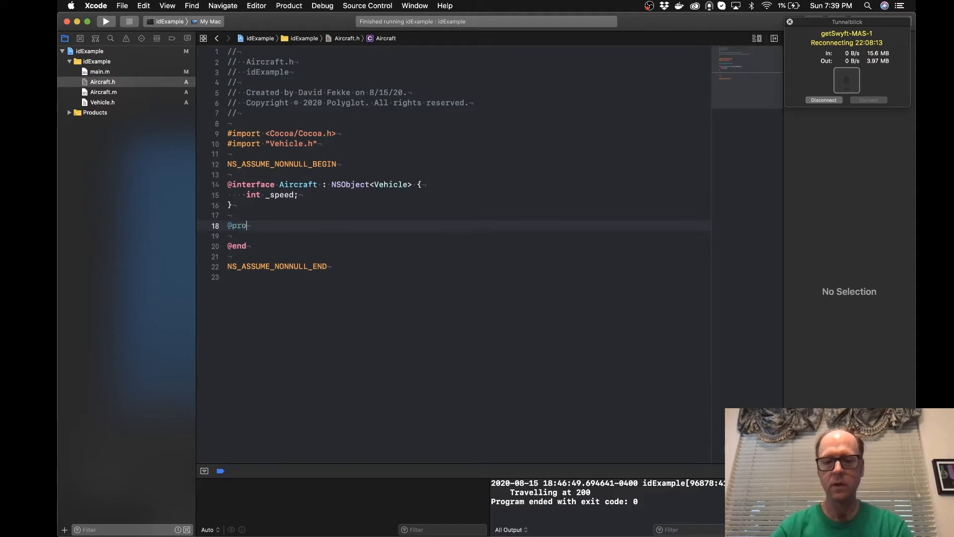
{"action": "type", "text": "per"}
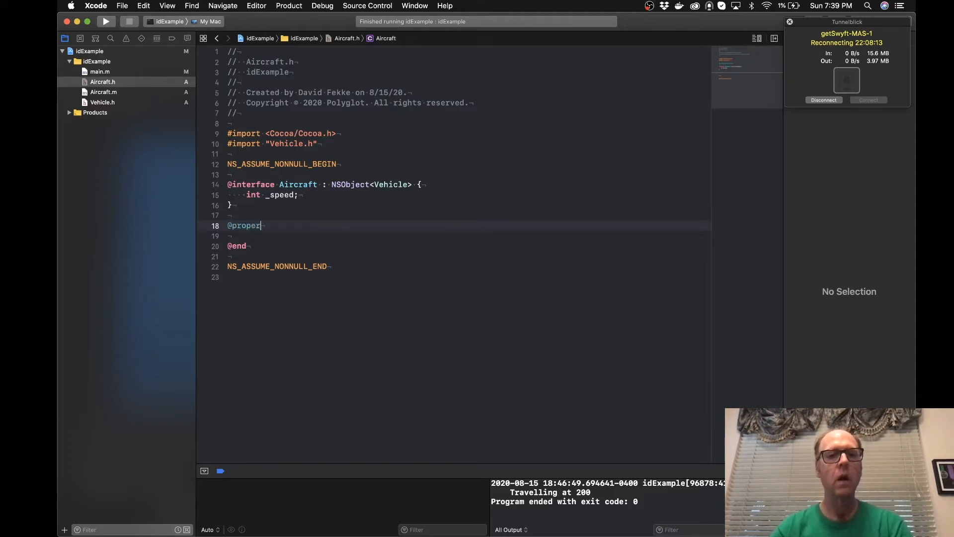
{"action": "type", "text": "ty"}
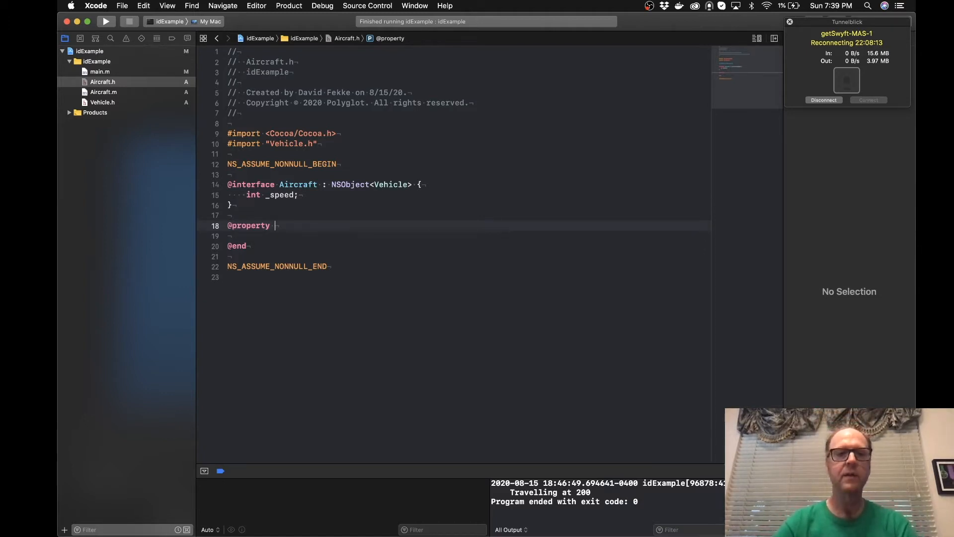
{"action": "type", "text": "("}
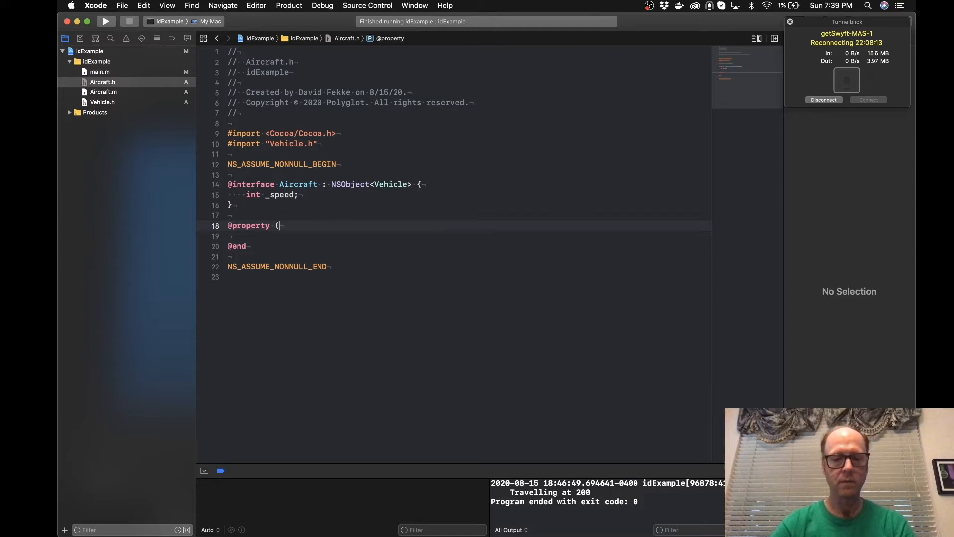
{"action": "type", "text": "assign)"}
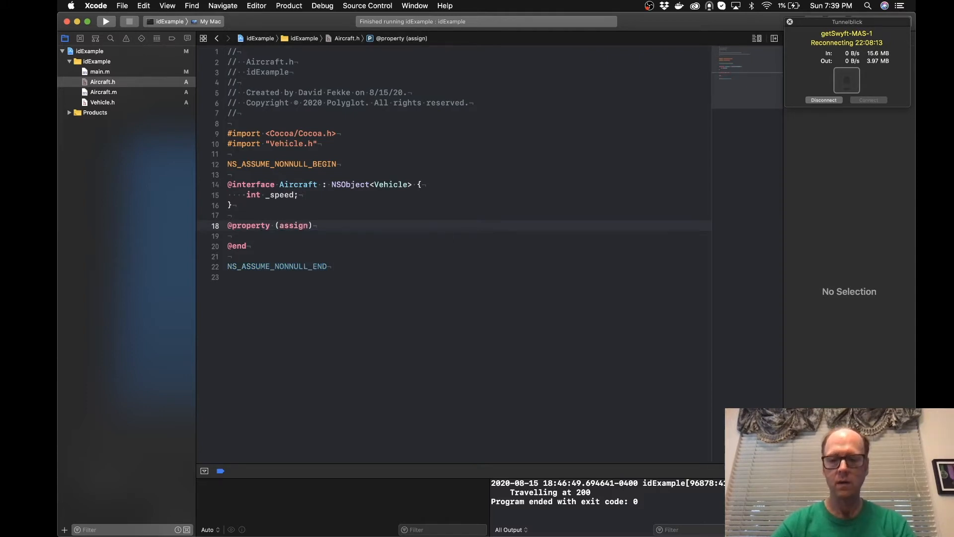
{"action": "type", "text": ", nonatomic"}
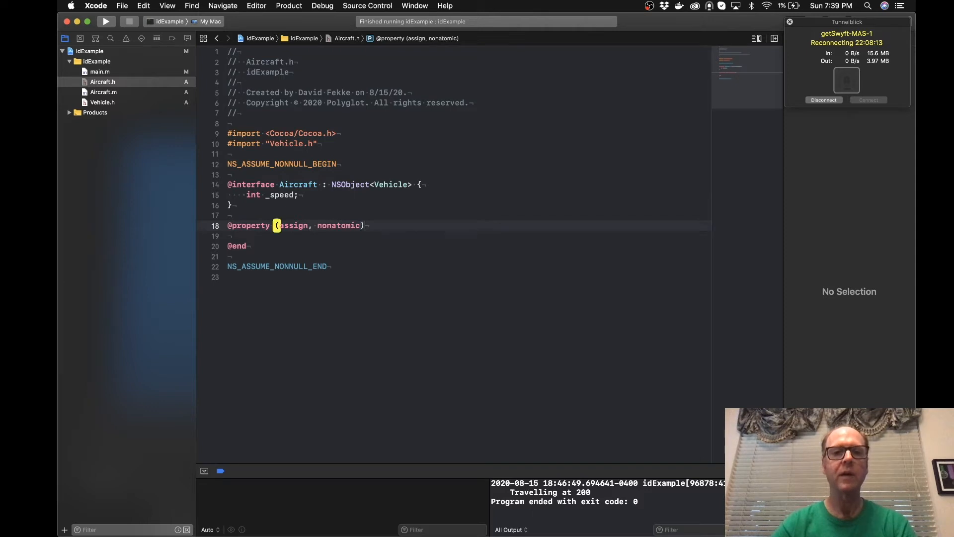
{"action": "left_click", "coordinate": [371, 225]}
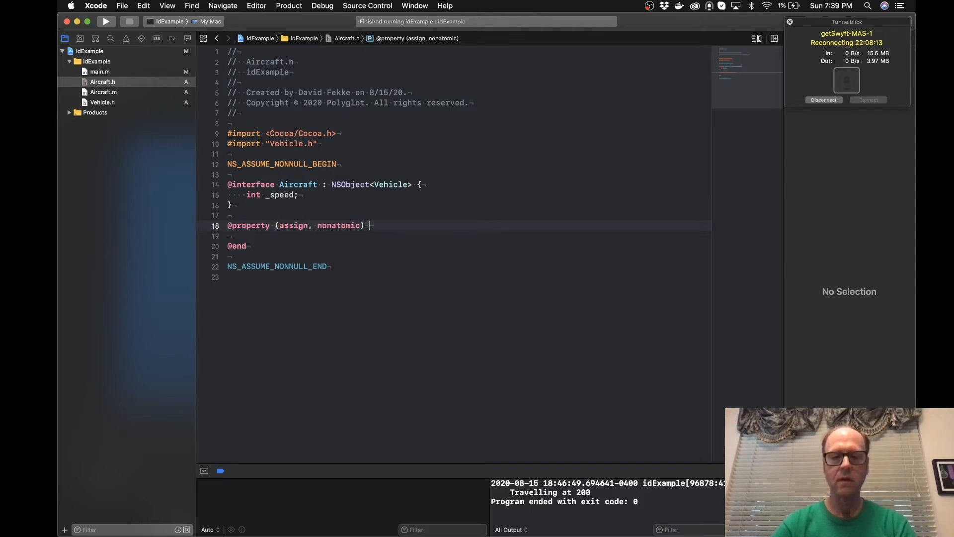
{"action": "type", "text": "int"}
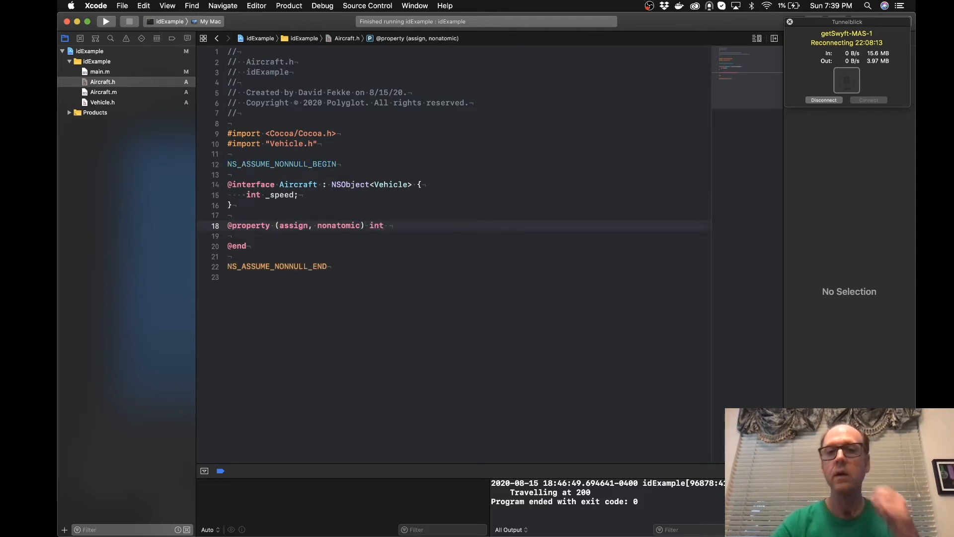
{"action": "left_click", "coordinate": [389, 225]}
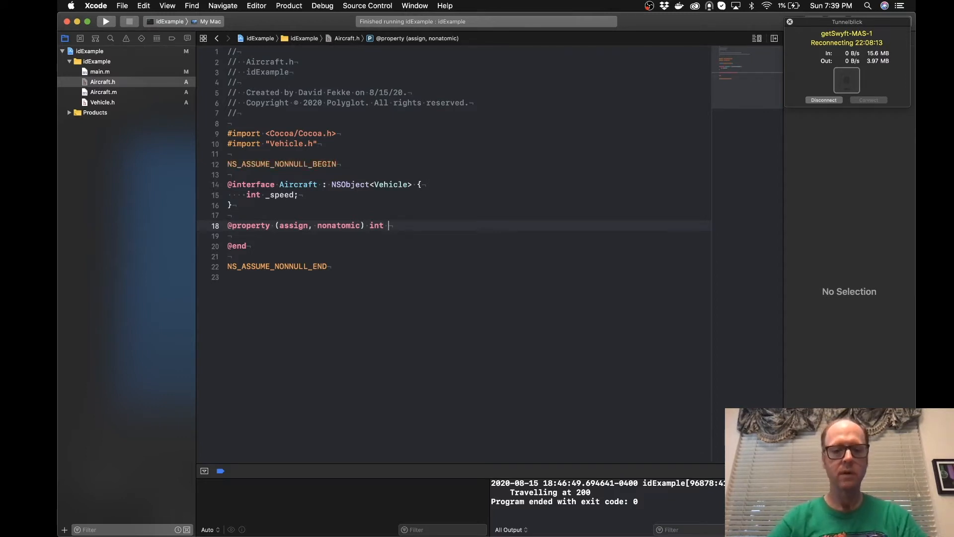
{"action": "type", "text": "spee"}
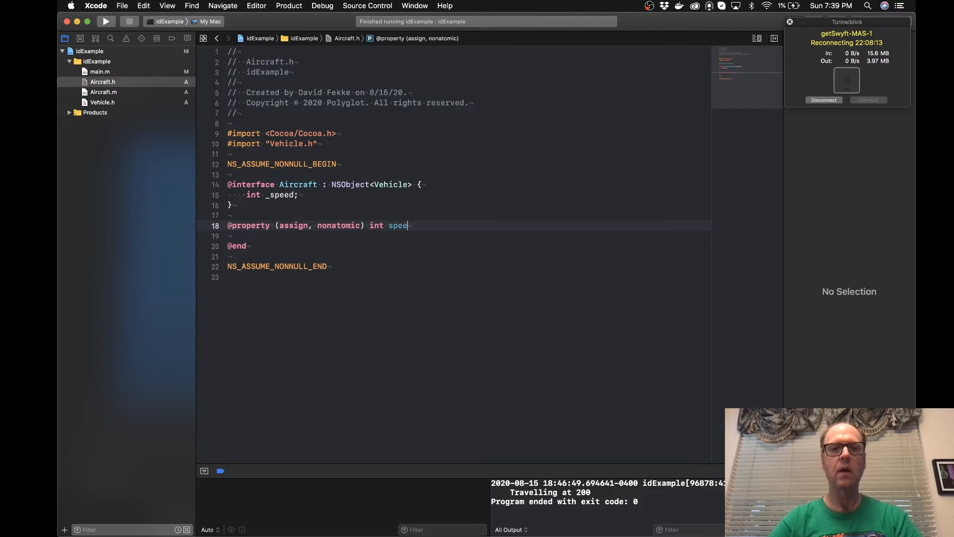
{"action": "type", "text": "d;"}
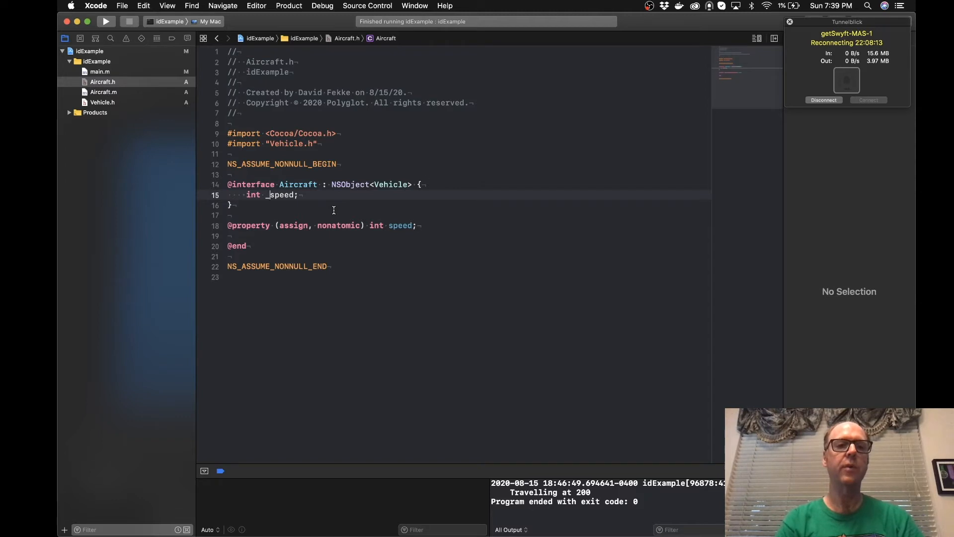
{"action": "type", "text": "airS"}
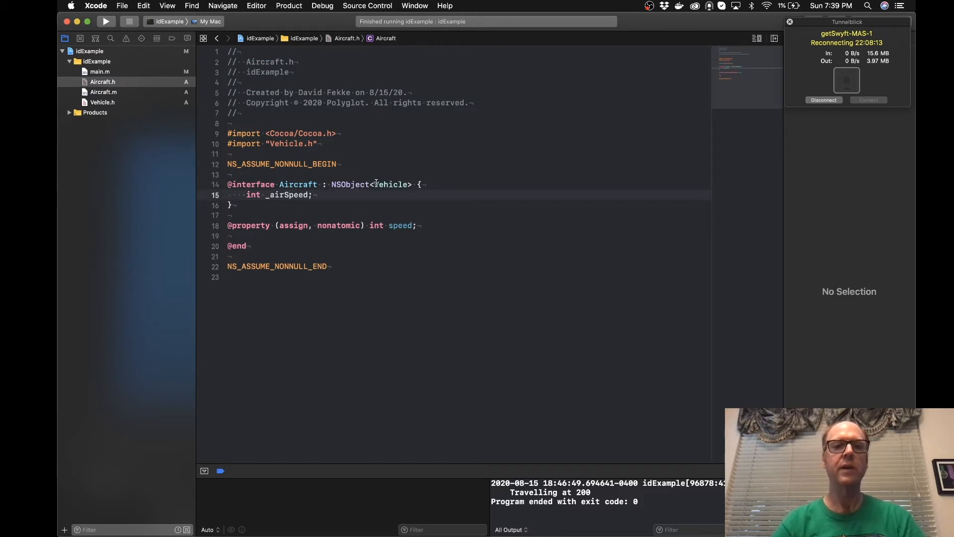
Delete <Vehicle> after NSObject in the Aircraft interface.
{"action": "double_click", "coordinate": [389, 184]}
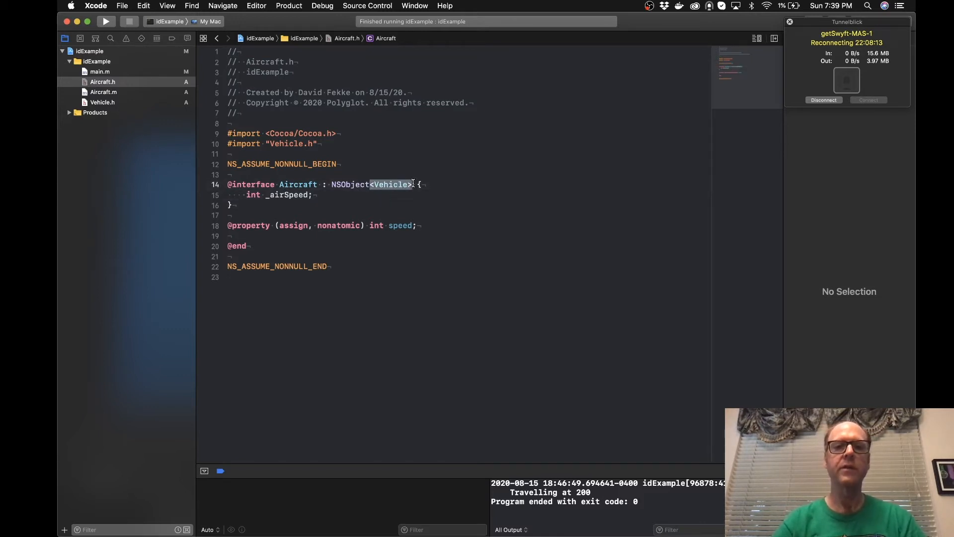
{"action": "key", "text": "Delete"}
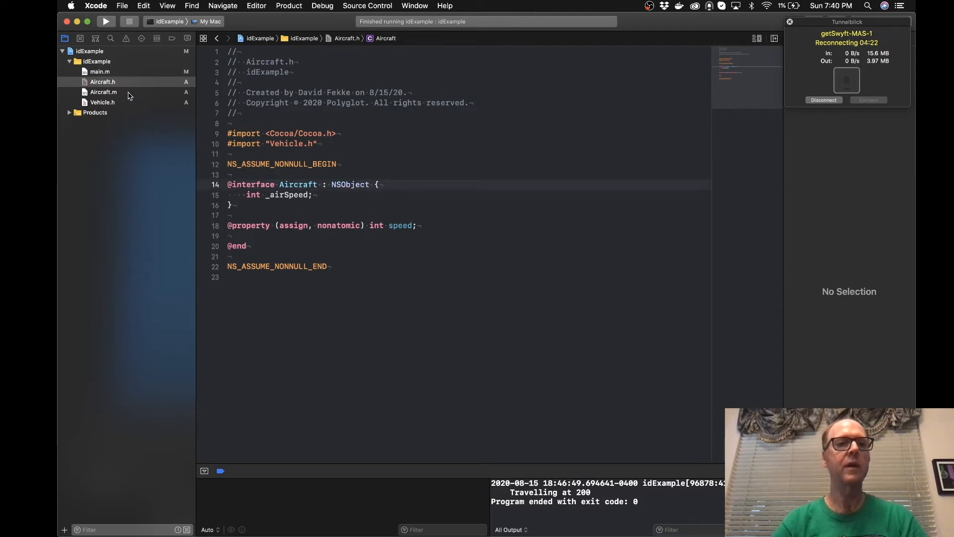
{"action": "left_click", "coordinate": [103, 92]}
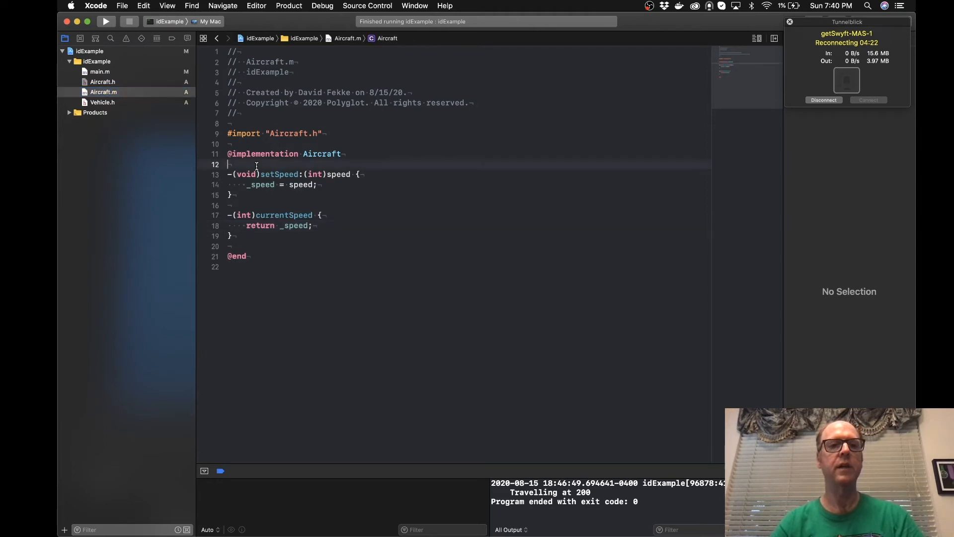
{"action": "key", "text": "return"}
{"action": "type", "text": "@"}
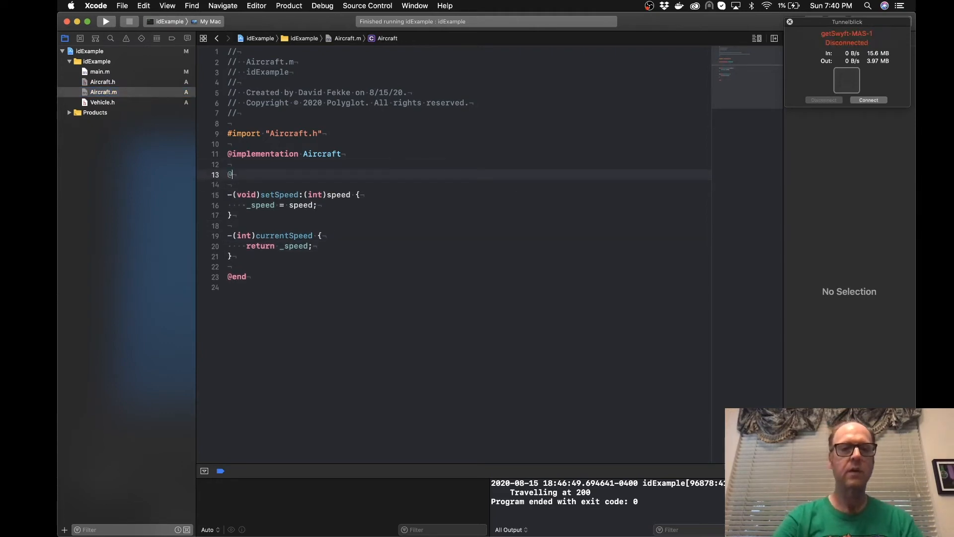
{"action": "type", "text": "synthesize property"}
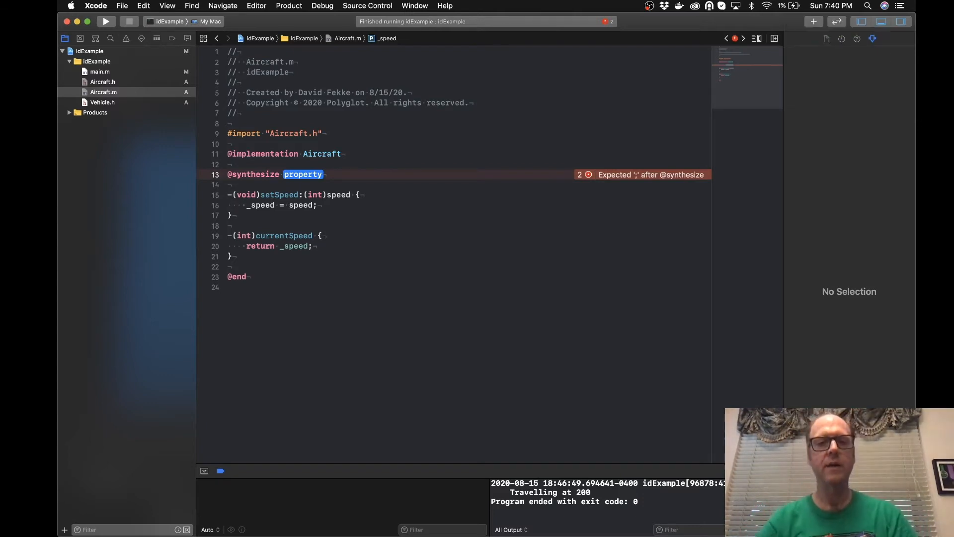
{"action": "type", "text": "s"}
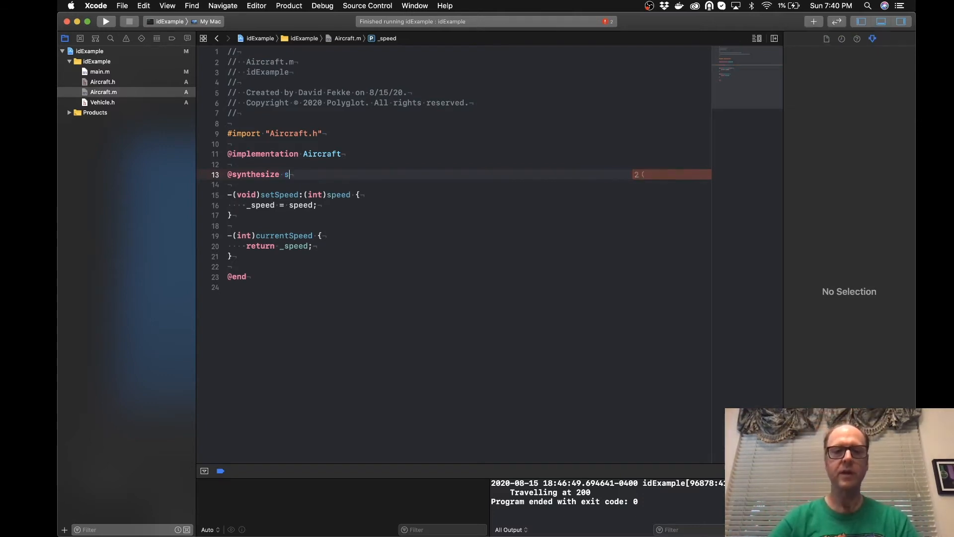
{"action": "type", "text": "peed"}
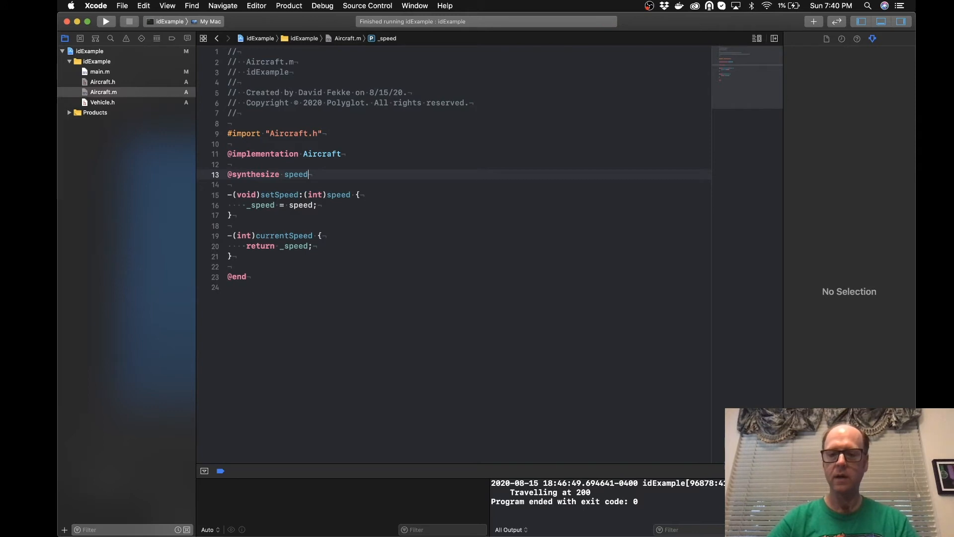
{"action": "type", "text": "=_"}
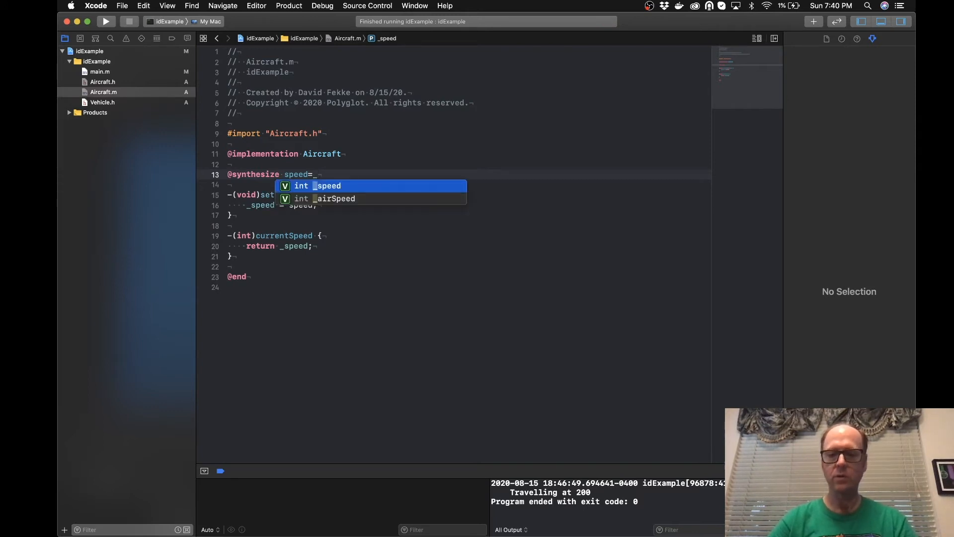
{"action": "key", "text": "Down"}
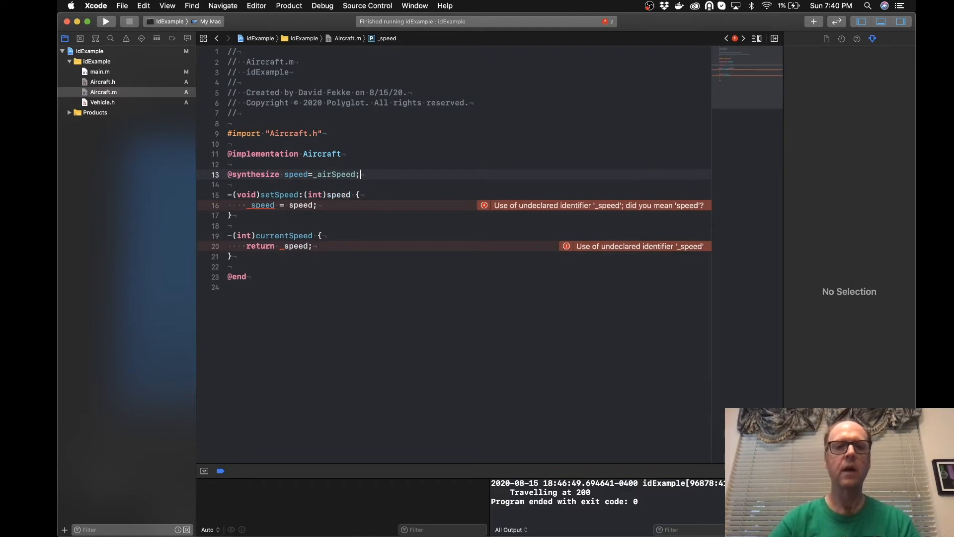
{"action": "left_click", "coordinate": [238, 256]}
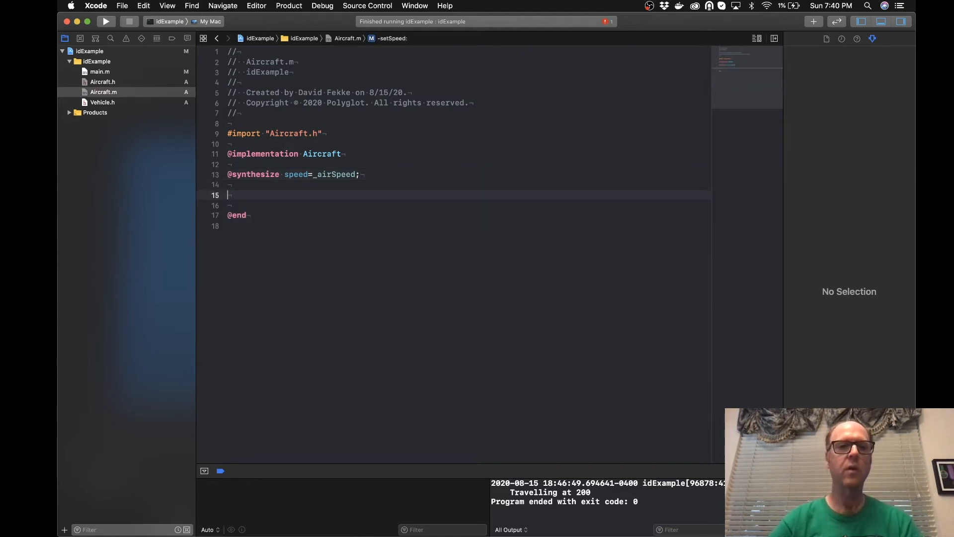
In main.m, declare 'Aircraft *plane' and set 'plane.speed = 230;'.
{"action": "left_click", "coordinate": [99, 71]}
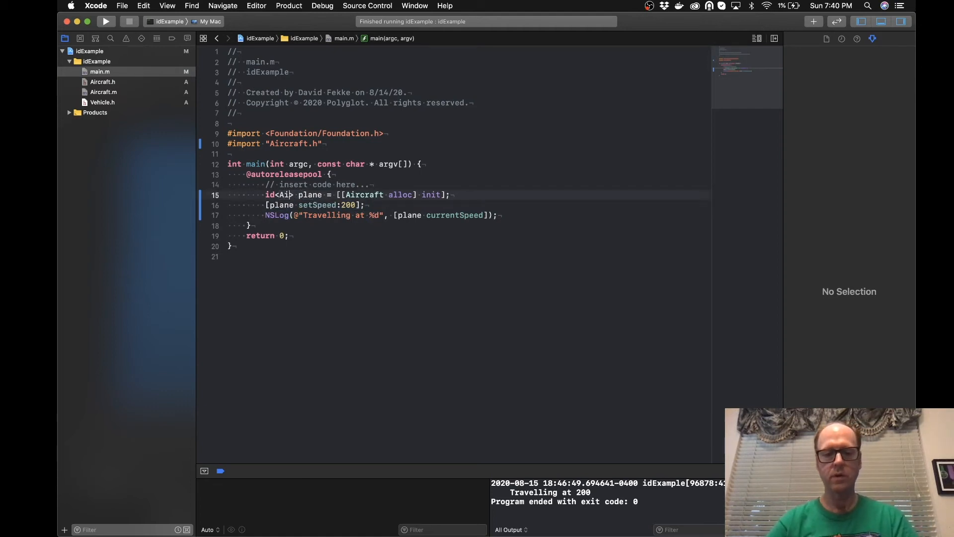
{"action": "type", "text": "rcraft"}
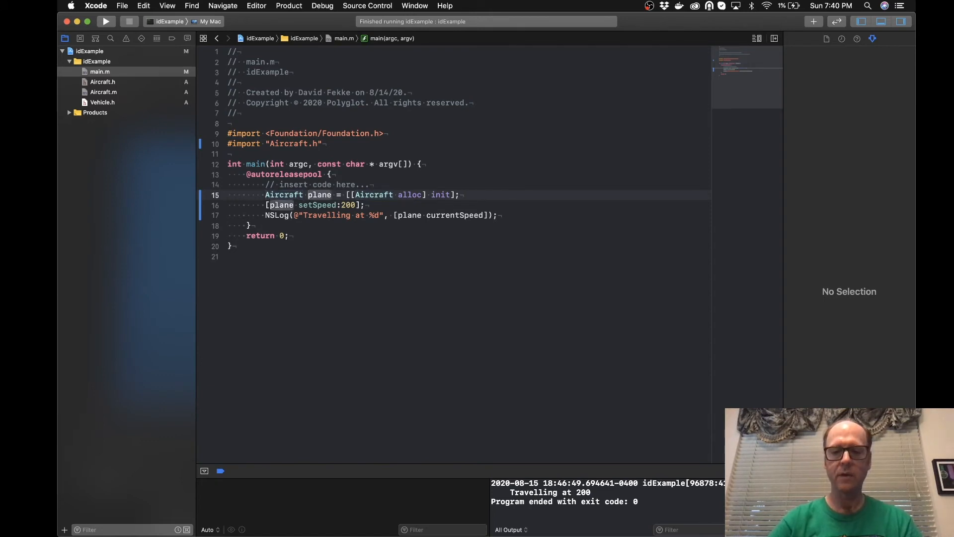
{"action": "type", "text": "*"}
{"action": "left_click", "coordinate": [315, 205]}
{"action": "type", "text": ".speed"}
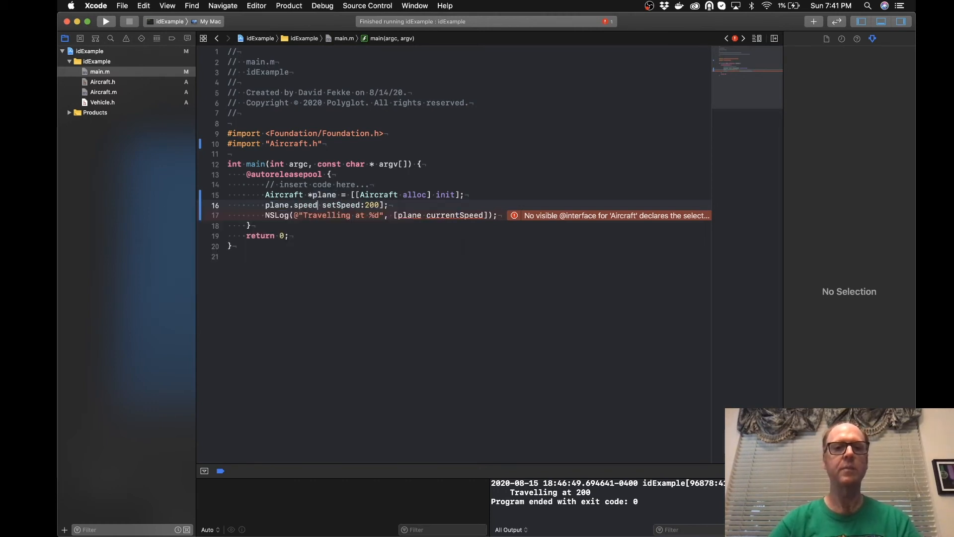
{"action": "type", "text": "= 2"}
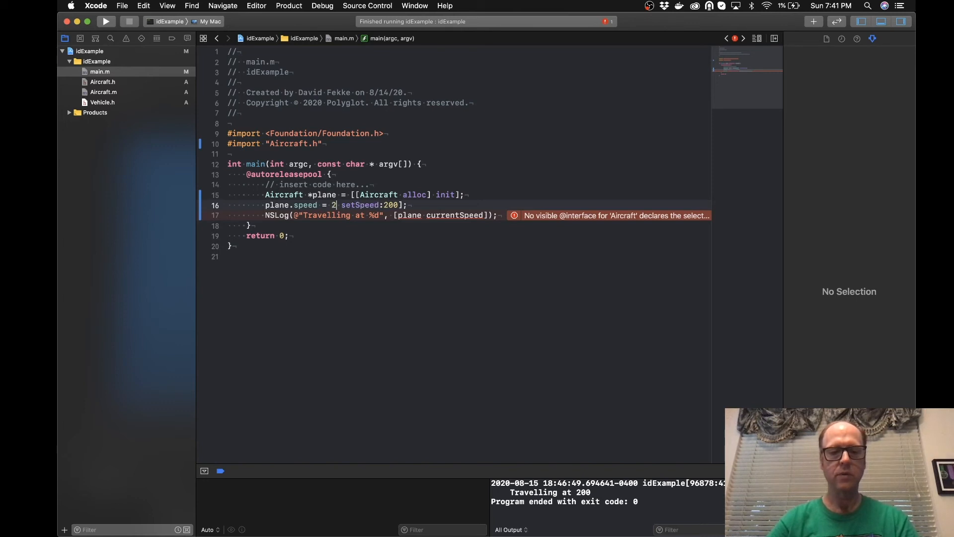
{"action": "type", "text": "30"}
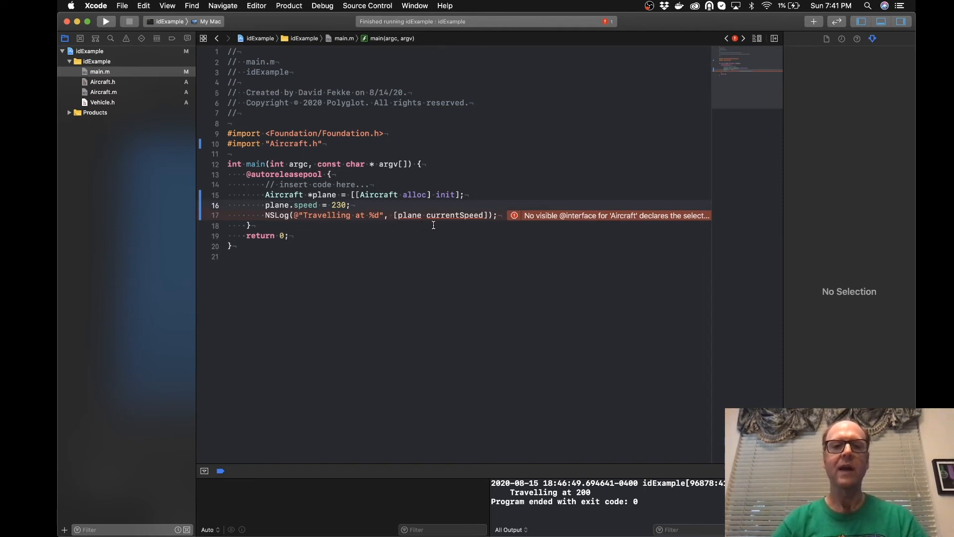
Replace the currentSpeed call in the NSLog statement with plane.speed.
{"action": "double_click", "coordinate": [453, 214]}
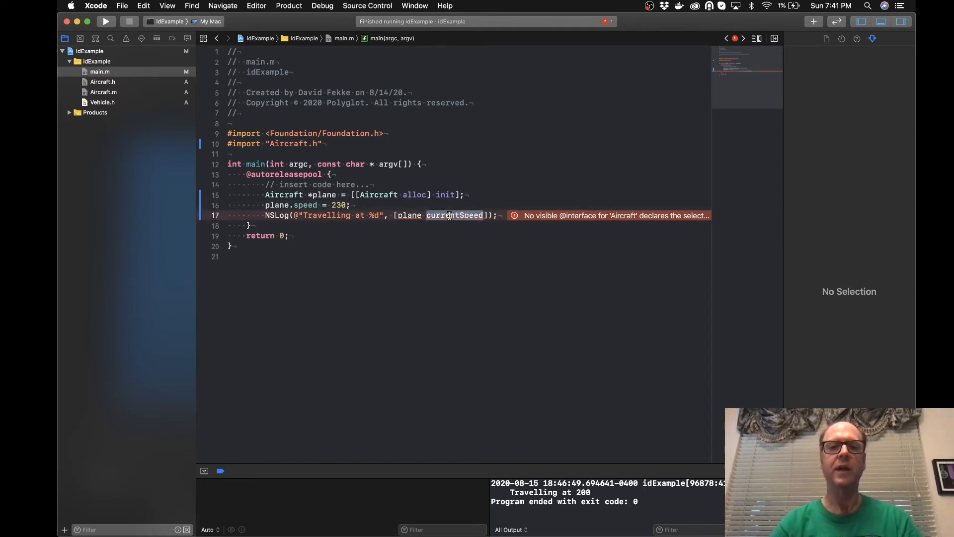
{"action": "key", "text": "delete"}
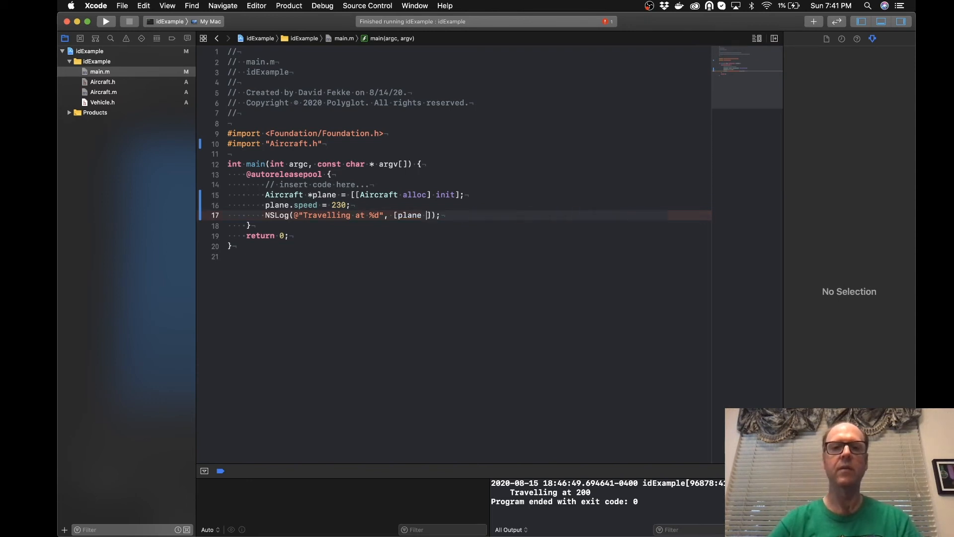
{"action": "key", "text": "Backspace"}
{"action": "type", "text": ".speed"}
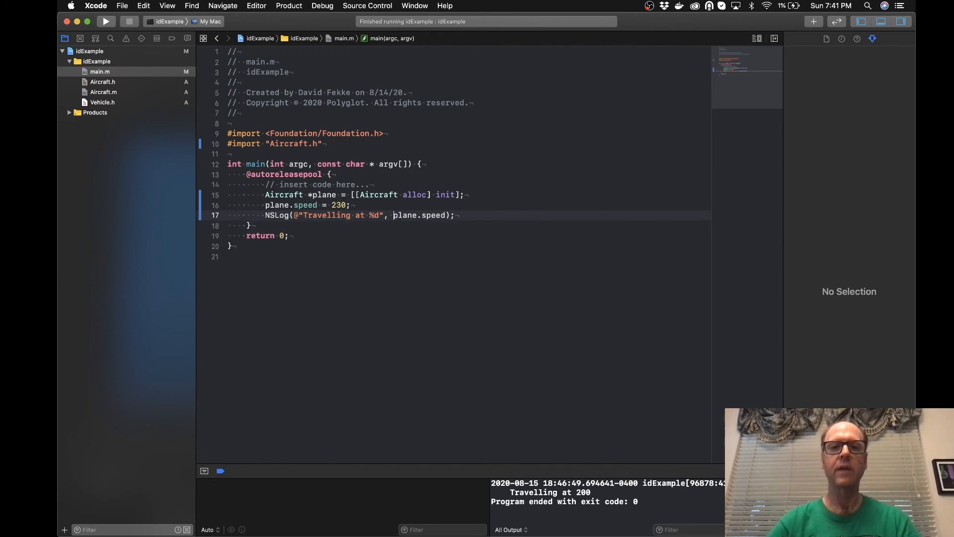
{"action": "left_click", "coordinate": [501, 215]}
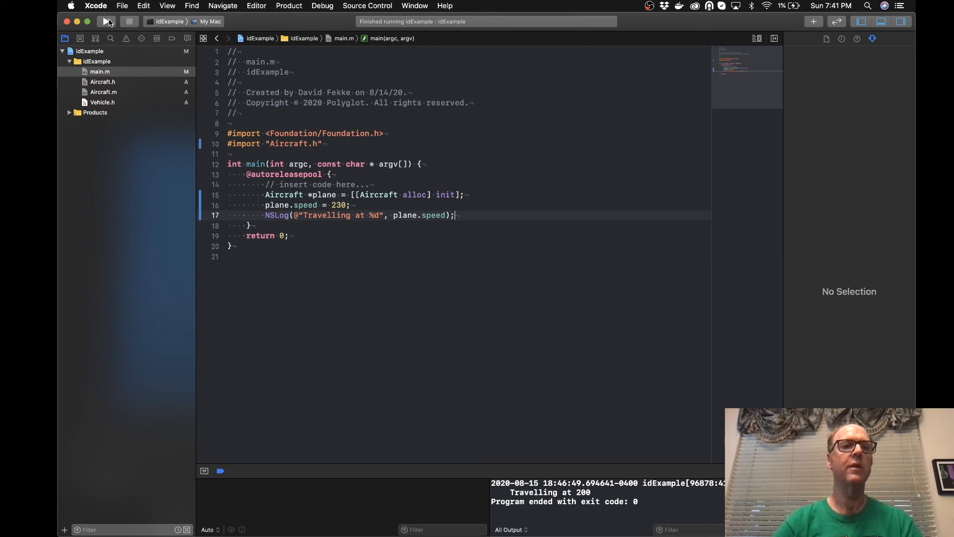
Build and run the project, checking the console prints 'Travelling at 230'.
{"action": "left_click", "coordinate": [106, 22]}
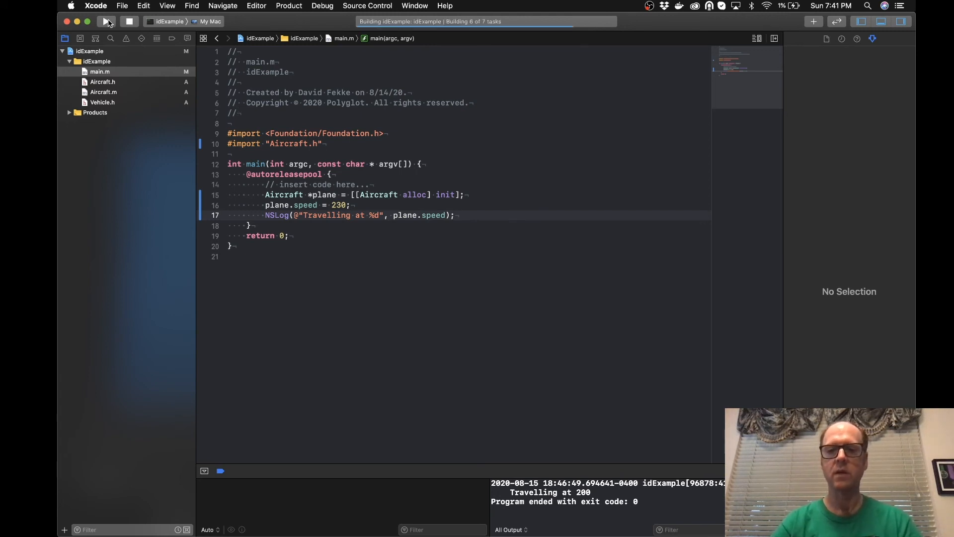
{"action": "left_click", "coordinate": [106, 22]}
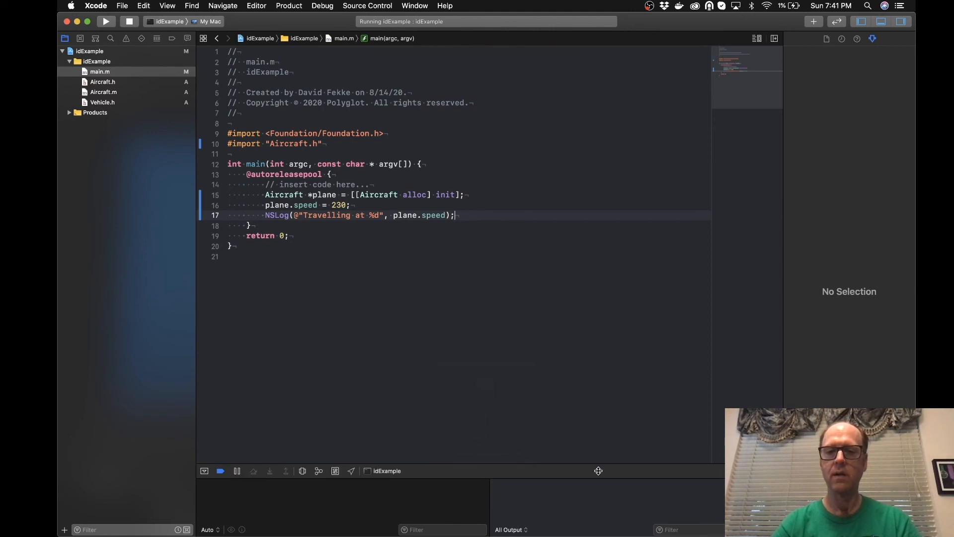
{"action": "left_click", "coordinate": [129, 21]}
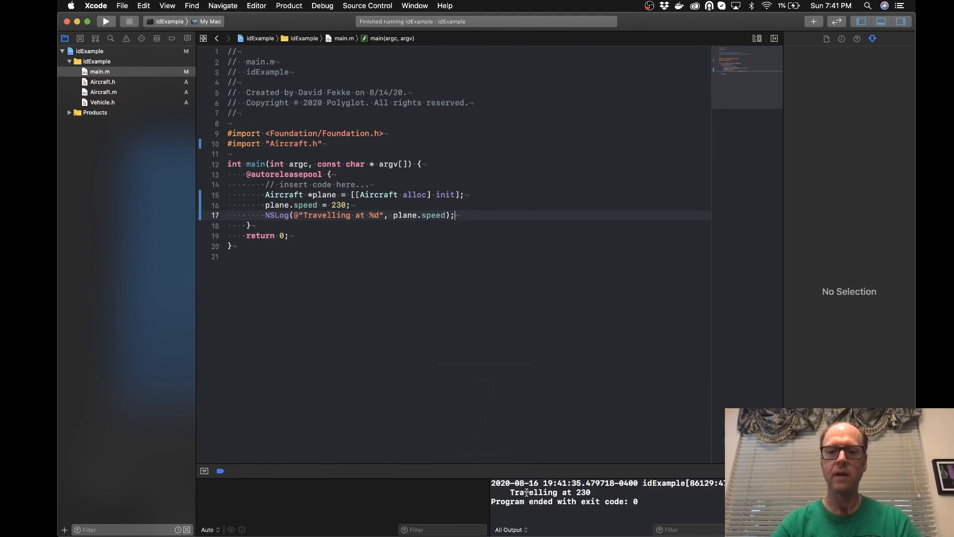
{"action": "mouse_move", "coordinate": [556, 334]}
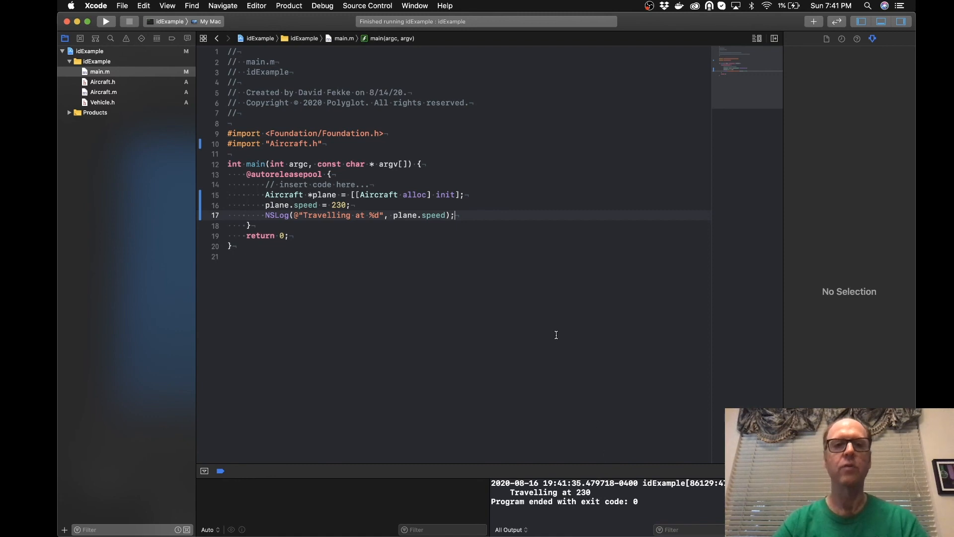